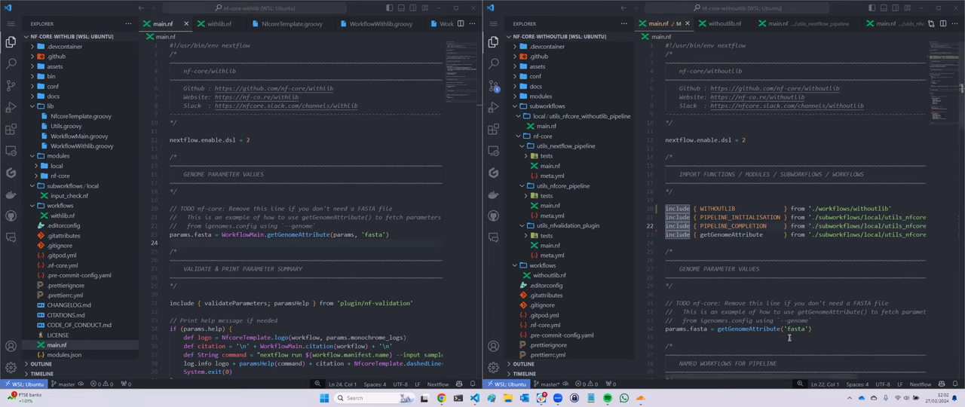
Step: Select the WorkflowMain.getGenomeAttribute call in the withlib main.nf
double_click(317, 234)
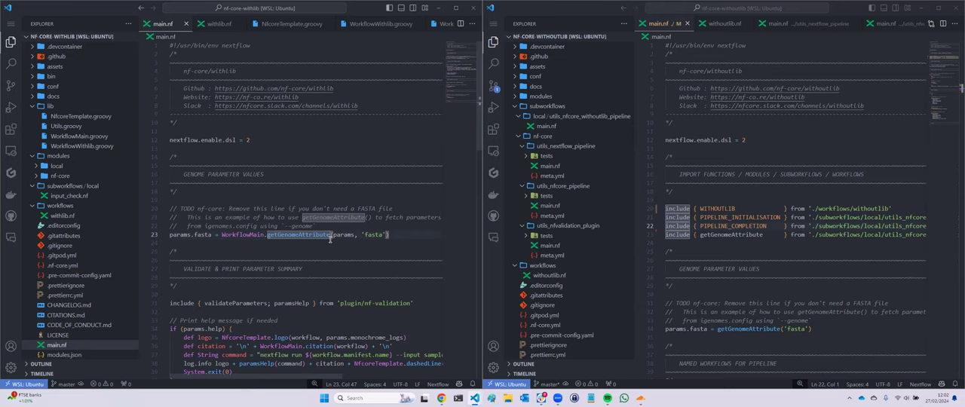
mouse_move(651, 341)
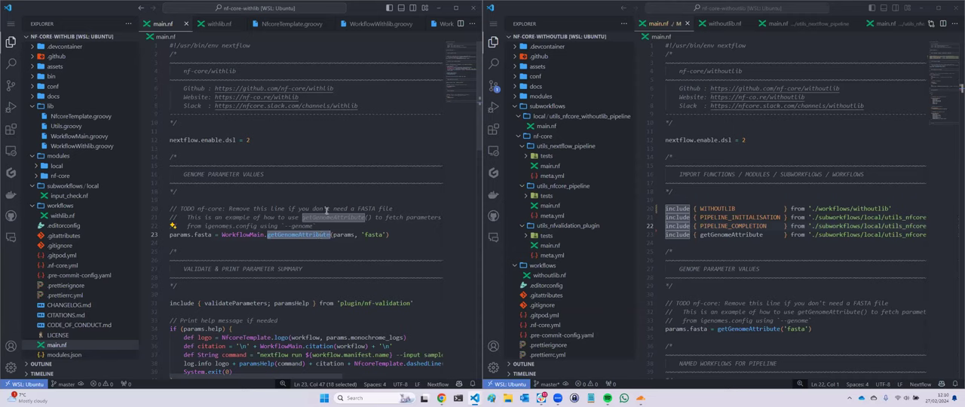
mouse_move(271, 49)
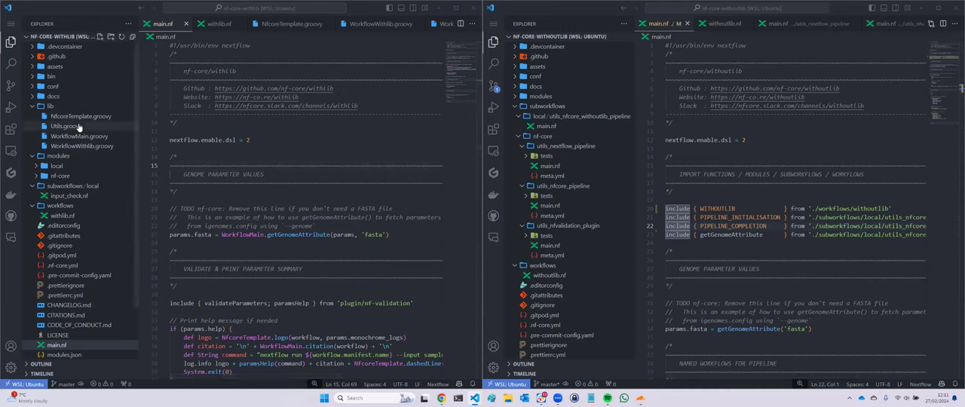
Step: Browse the withlib NfcoreTemplate.groovy and WorkflowMain.groovy library files
left_click(81, 116)
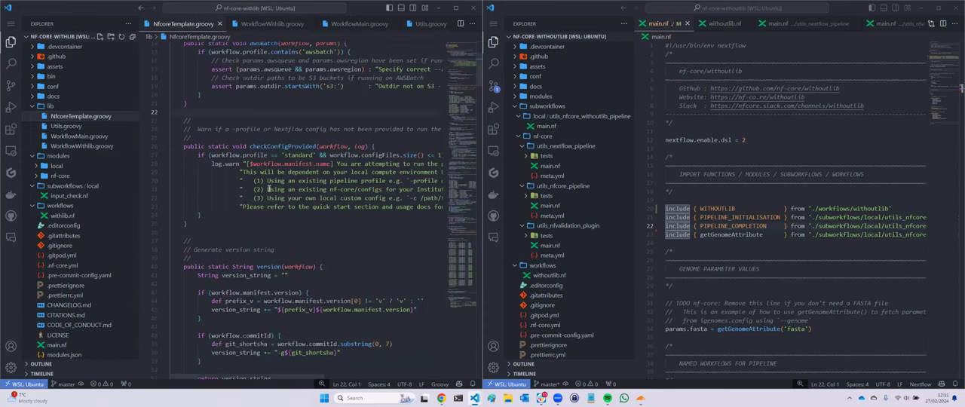
scroll("down", 3)
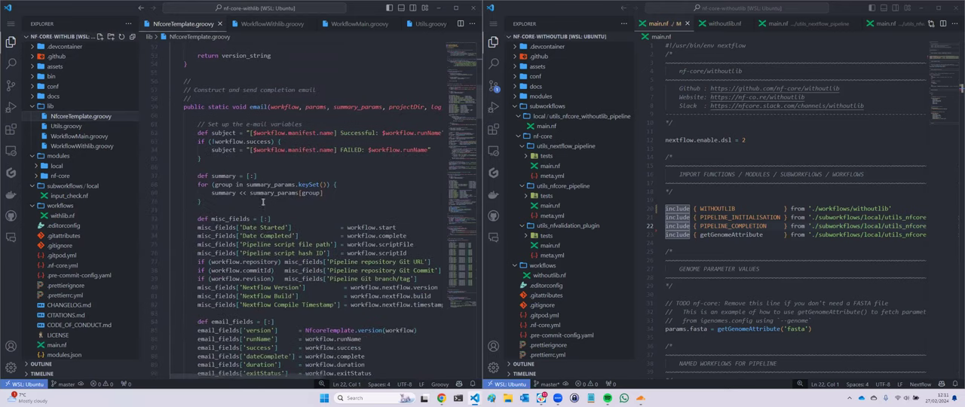
left_click(355, 23)
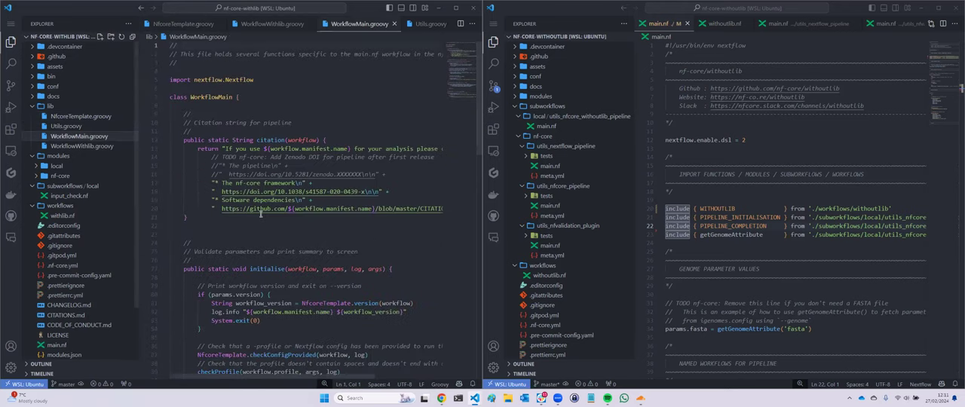
scroll("down", 3)
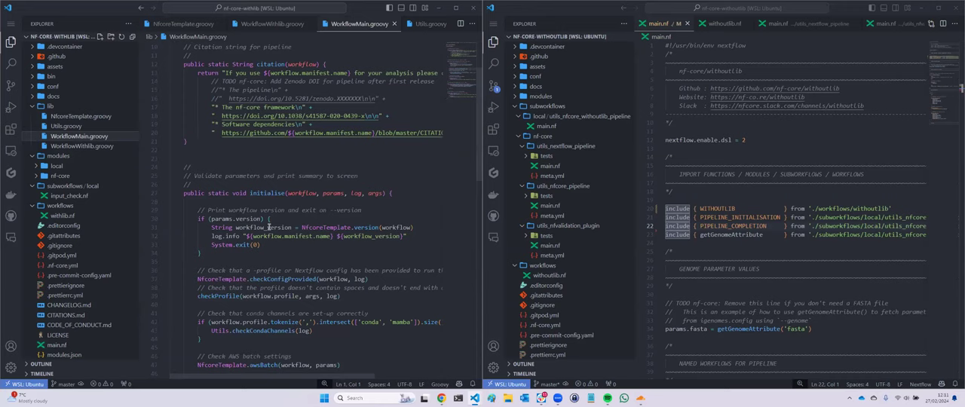
scroll("down", 3)
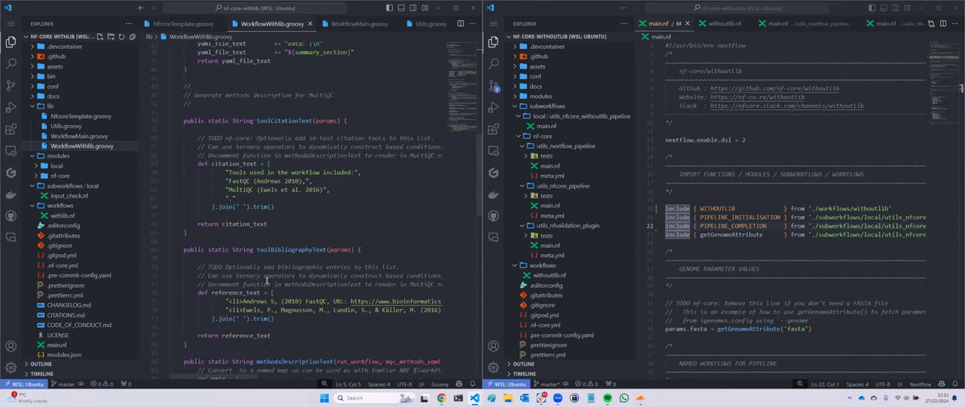
scroll("up", 3)
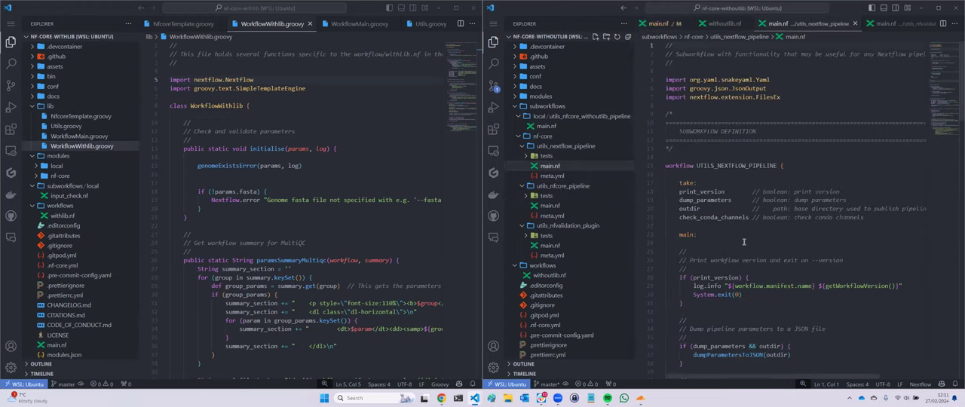
Step: Scroll through the withoutlib utils_nextflow_pipeline main.nf
scroll("down", 3)
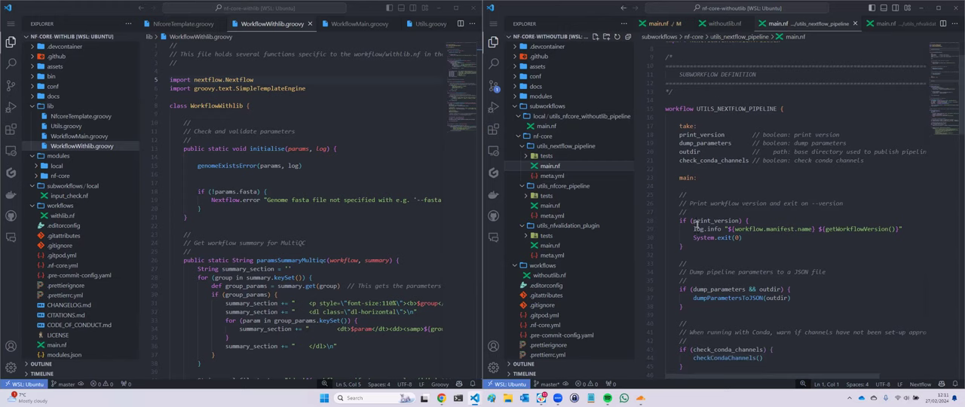
scroll("down", 3)
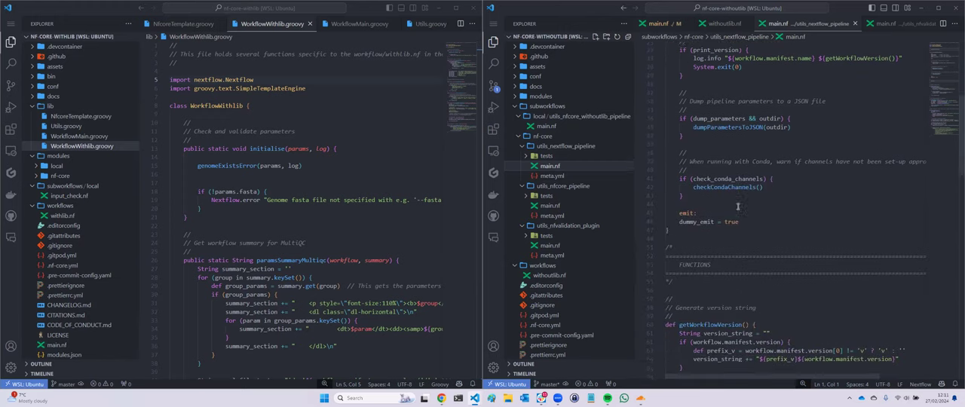
scroll("down", 3)
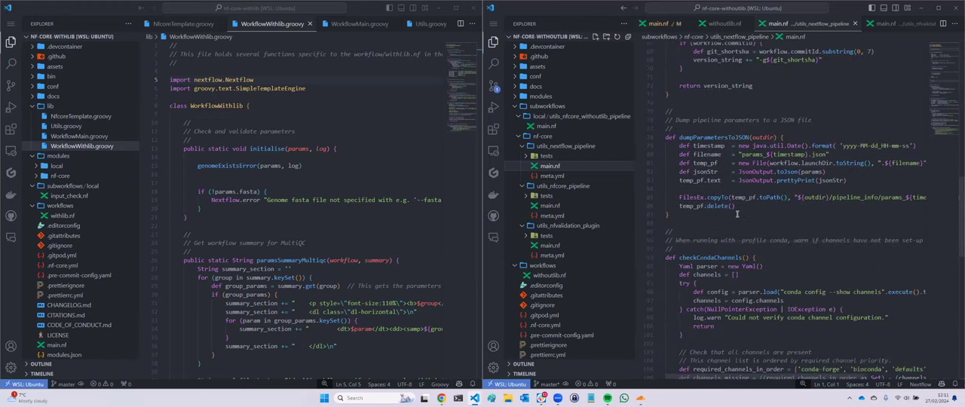
scroll("down", 3)
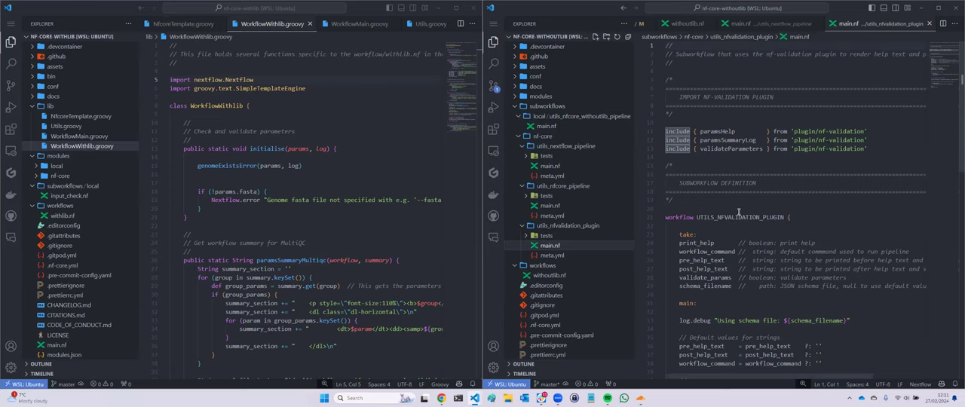
Step: Scroll to checkConfigProvided in utils_nfcore_pipeline beside the NfcoreTemplate.groovy version
scroll("down", 3)
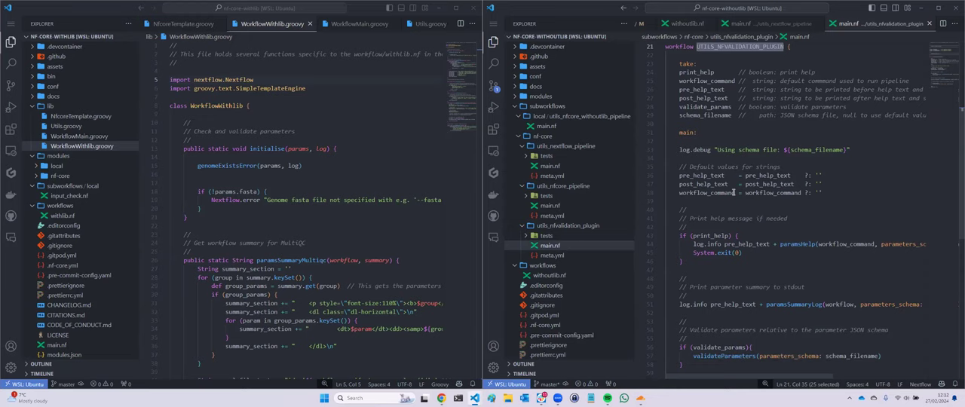
scroll("down", 3)
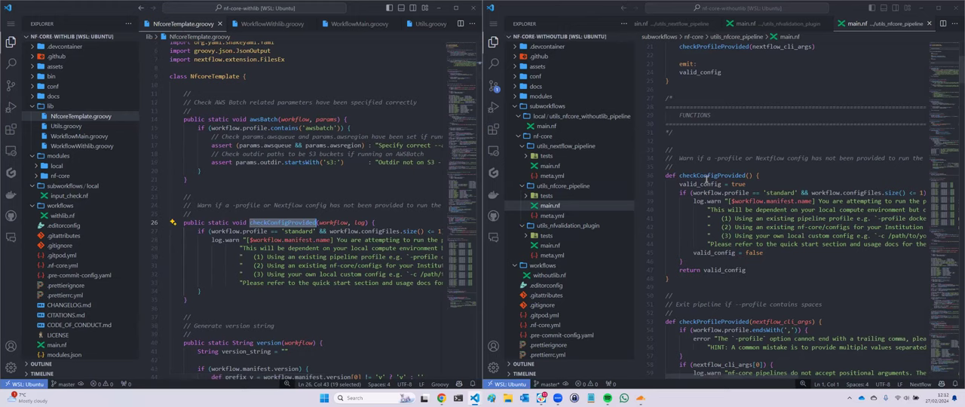
Step: Browse checkProfileProvided and workflowCitation, selecting the softwareVersionsToYAML function name
scroll("down", 3)
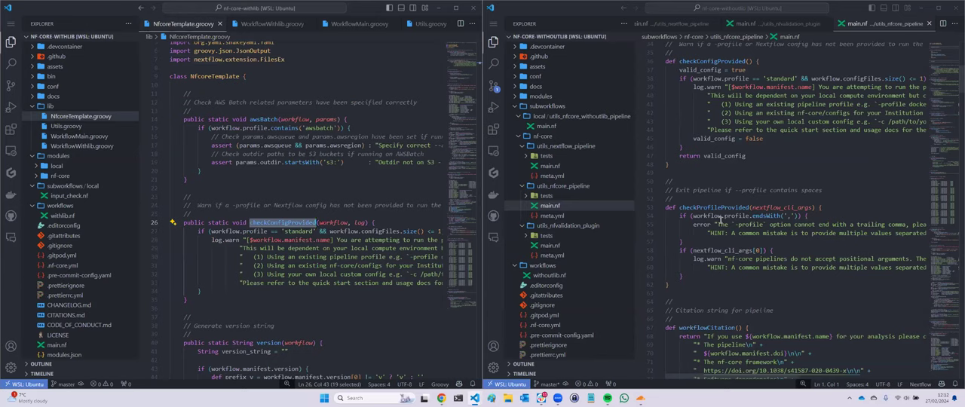
scroll("down", 3)
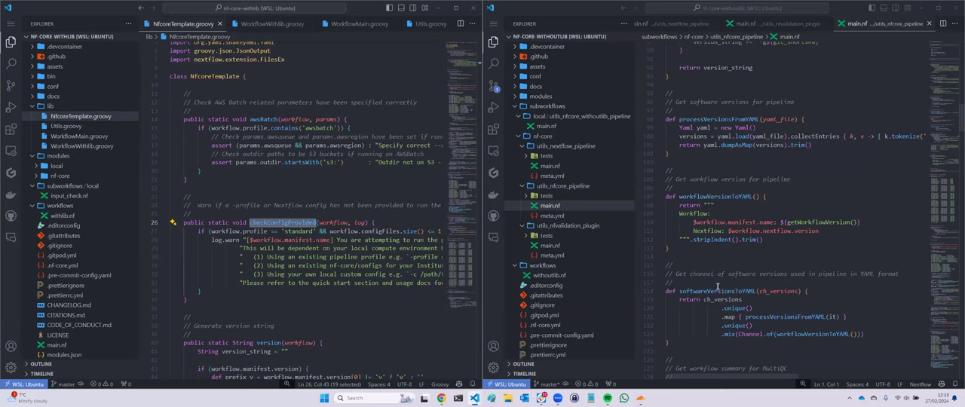
double_click(714, 291)
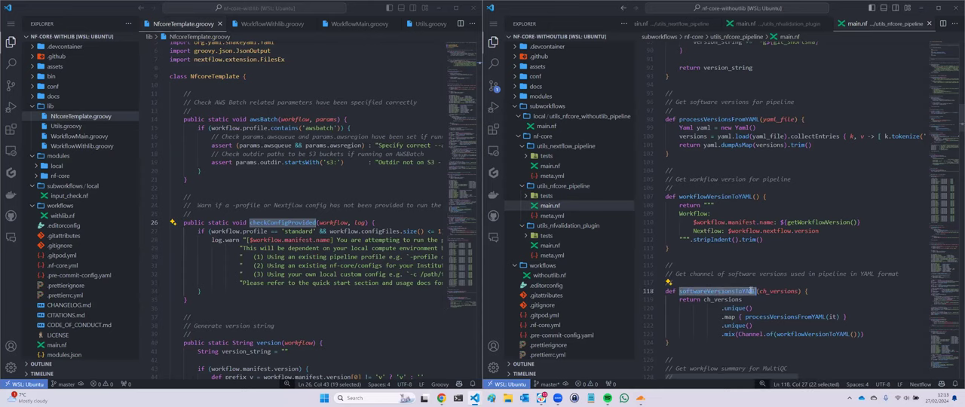
scroll("down", 3)
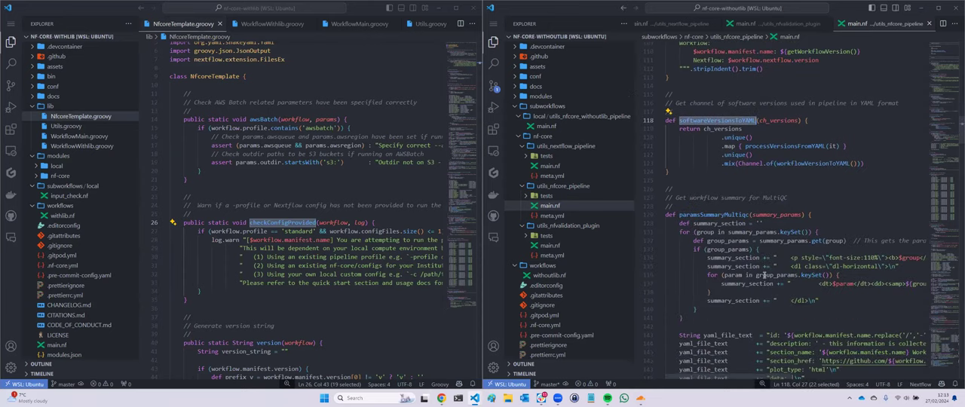
scroll("down", 3)
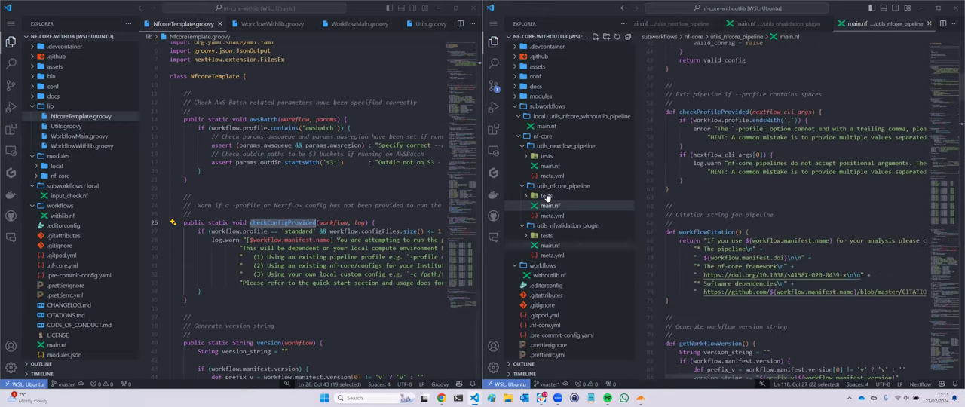
Step: Open local utils_nfcore_withoutlib_pipeline main.nf and scroll through both initialisation and completion workflows
left_click(550, 126)
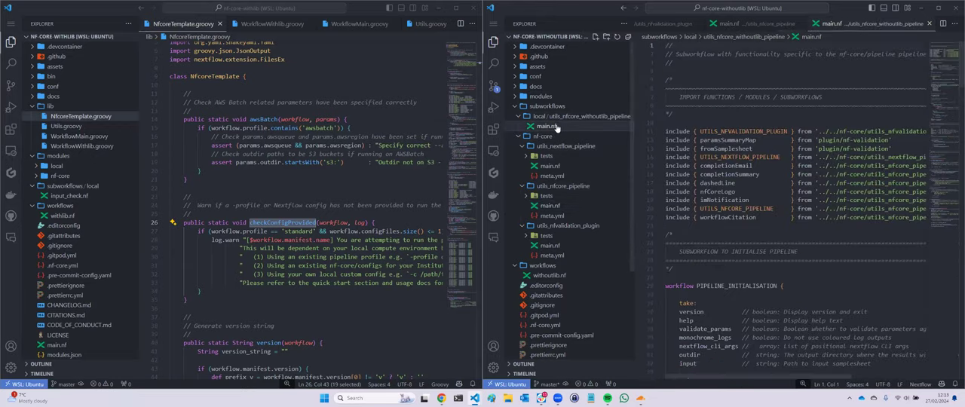
scroll("down", 3)
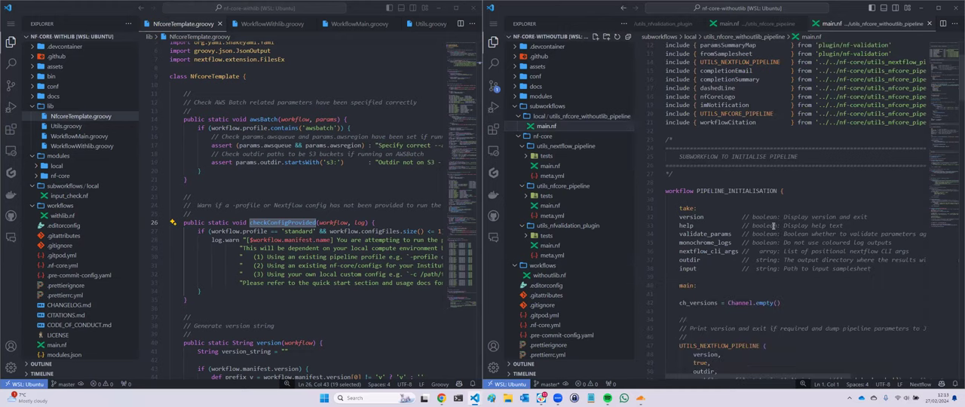
scroll("down", 3)
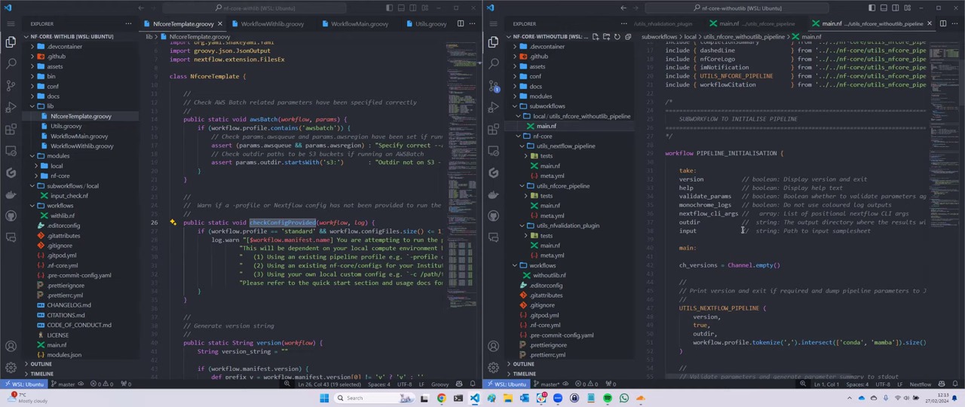
scroll("down", 3)
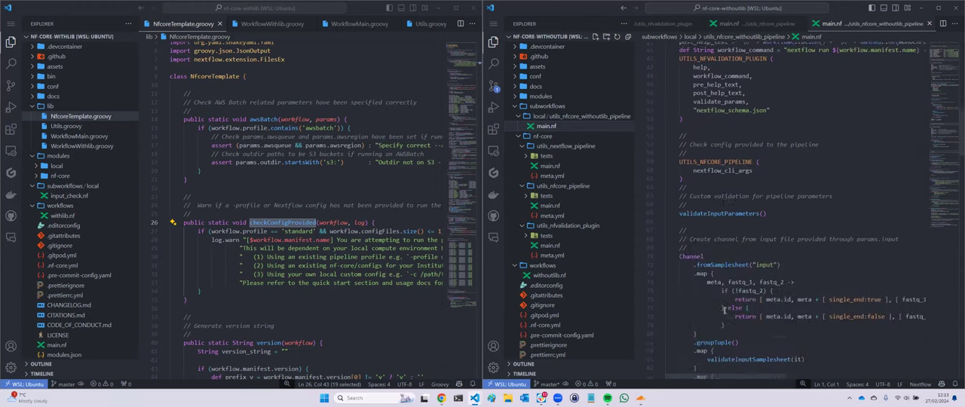
scroll("down", 3)
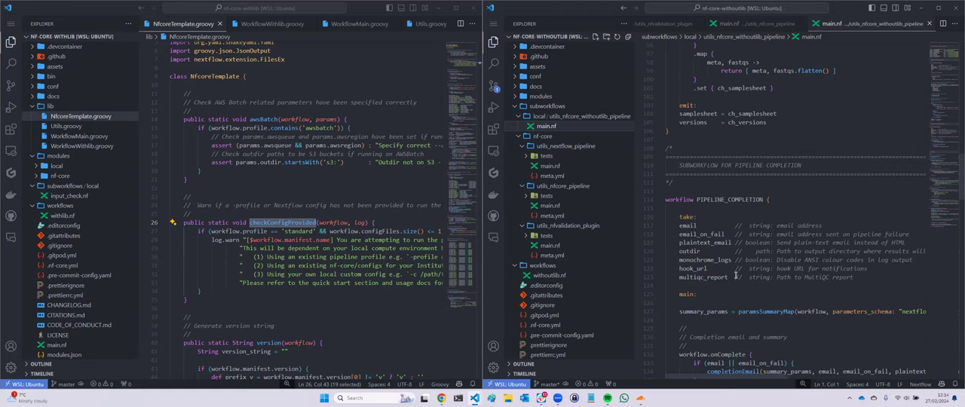
scroll("down", 3)
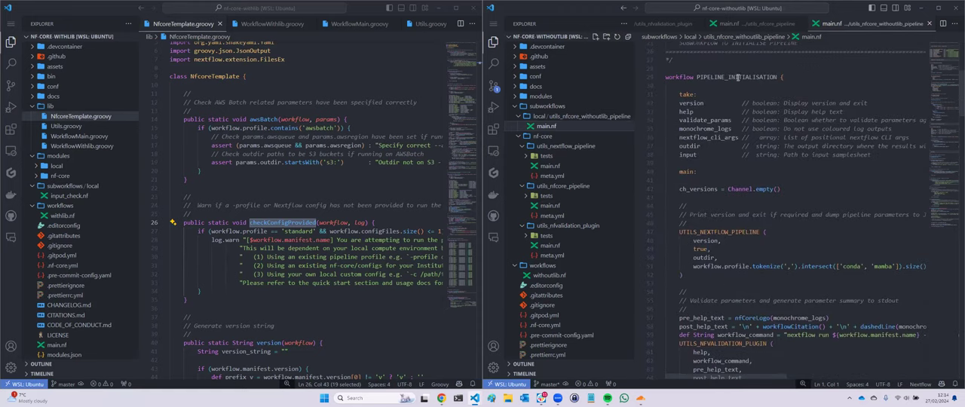
scroll("down", 3)
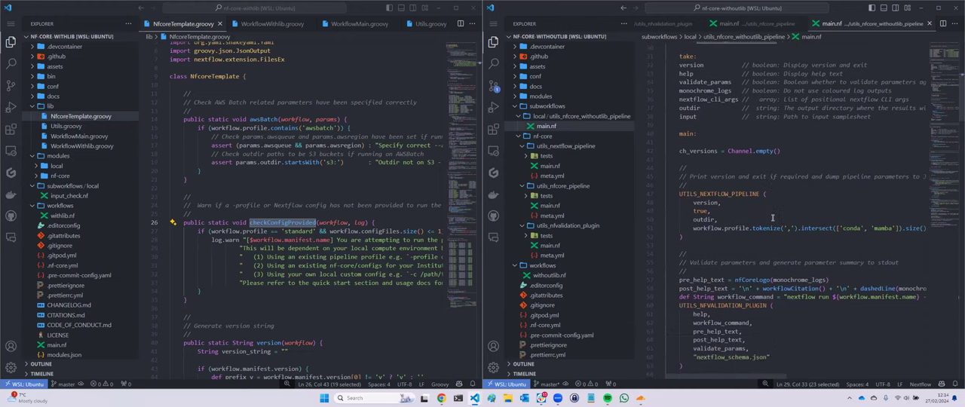
scroll("down", 3)
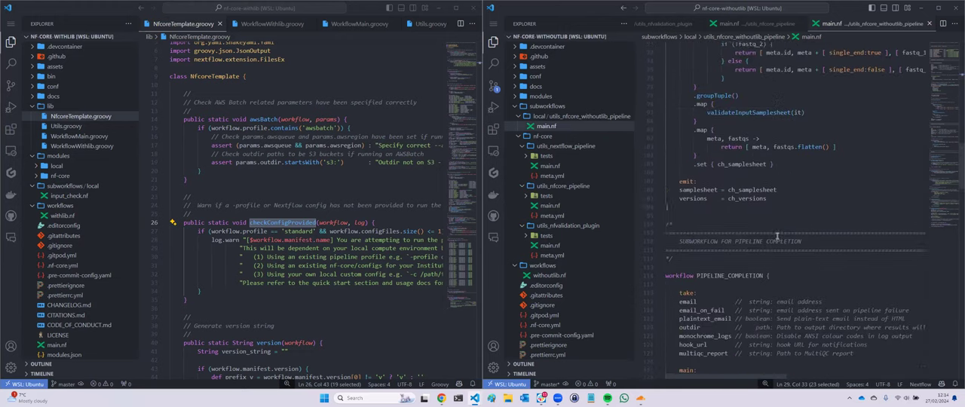
Step: Scroll main.nf to show withoutlib's PIPELINE_INITIALISATION and PIPELINE_COMPLETION includes
scroll("down", 3)
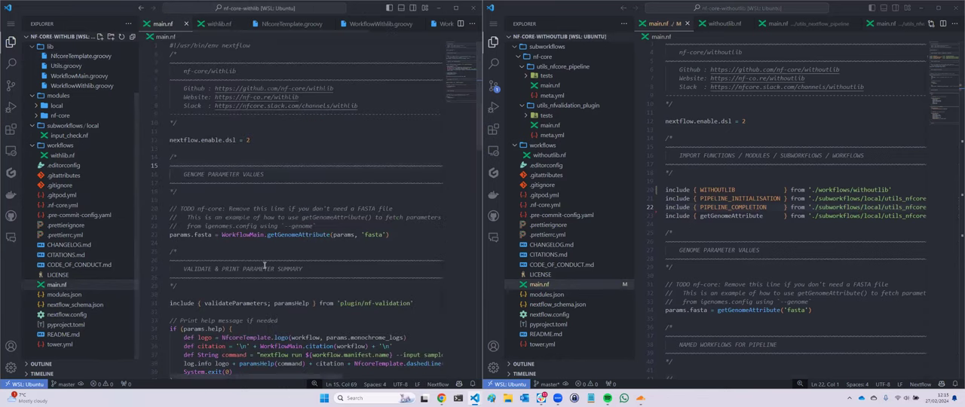
Step: Scroll the withoutlib main.nf to the PIPELINE_INITIALISATION, NFCORE_WITHOUTLIB and PIPELINE_COMPLETION calls
scroll("down", 3)
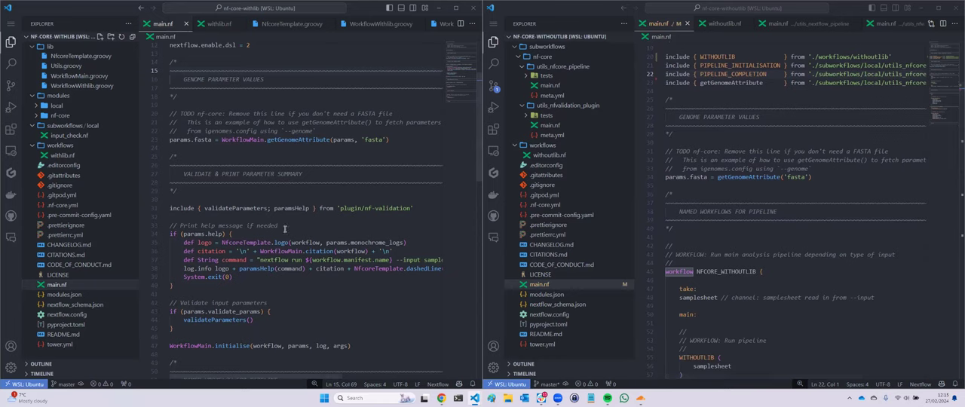
mouse_move(285, 226)
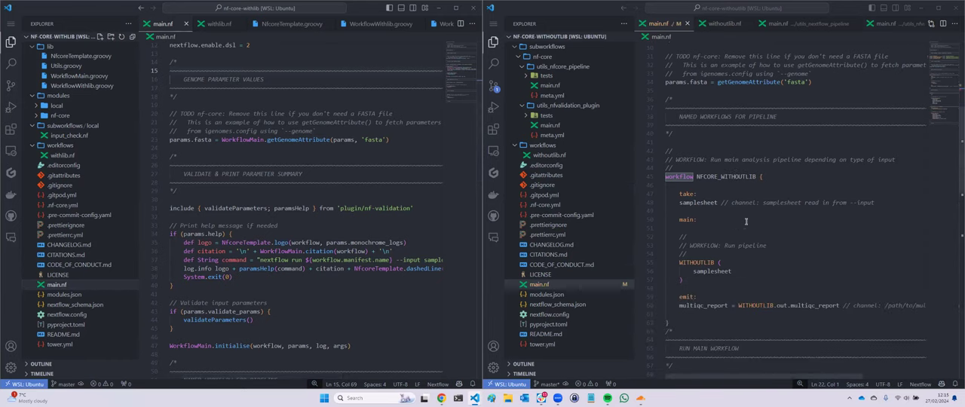
scroll("down", 3)
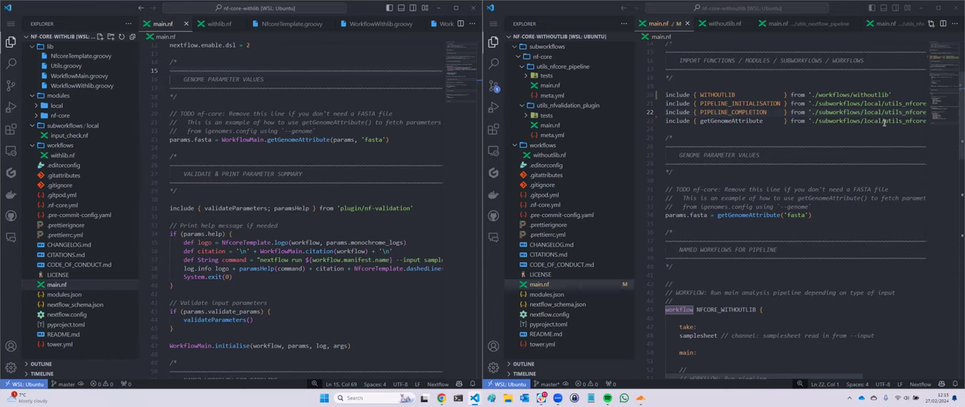
scroll("down", 3)
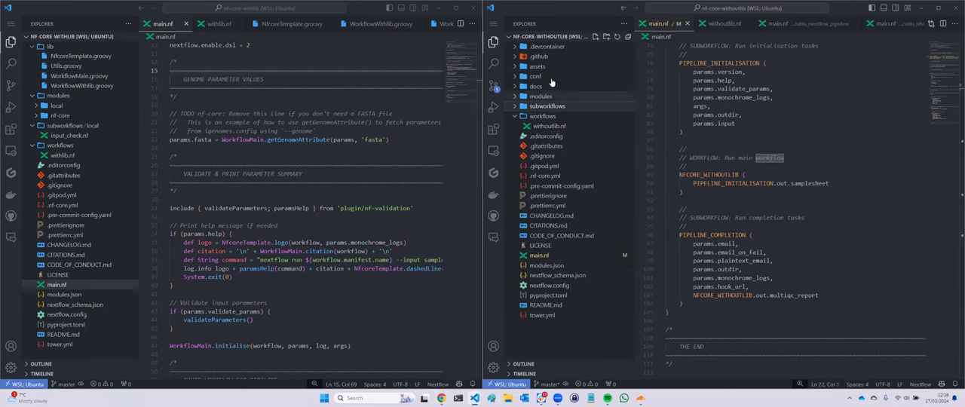
mouse_move(551, 81)
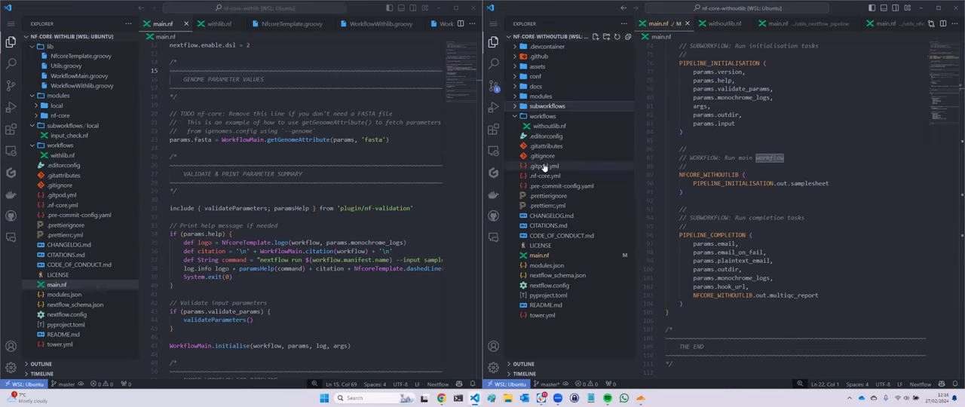
Step: Expand the subworkflows folder in the withoutlib Explorer
left_click(546, 106)
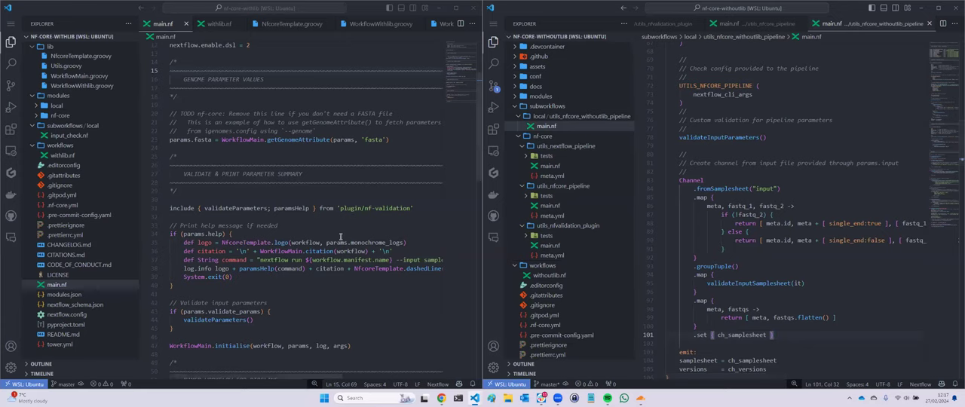
Step: Scroll the withlib main.nf to its named-workflow include of WITHLIB
scroll("down", 3)
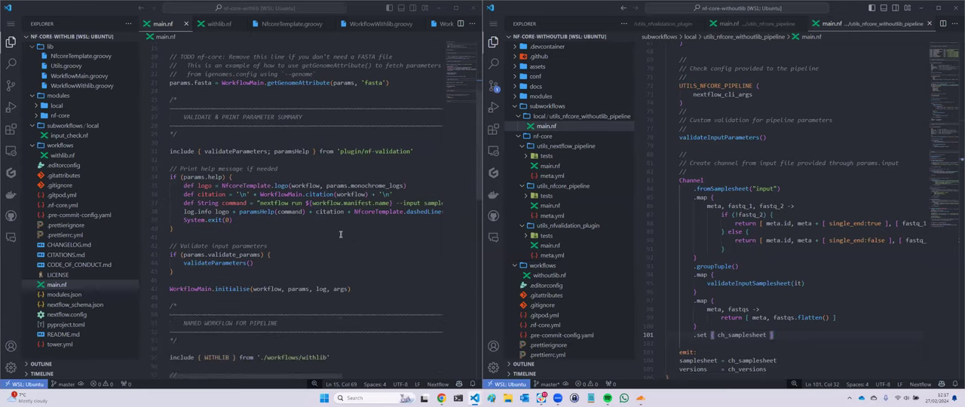
mouse_move(336, 293)
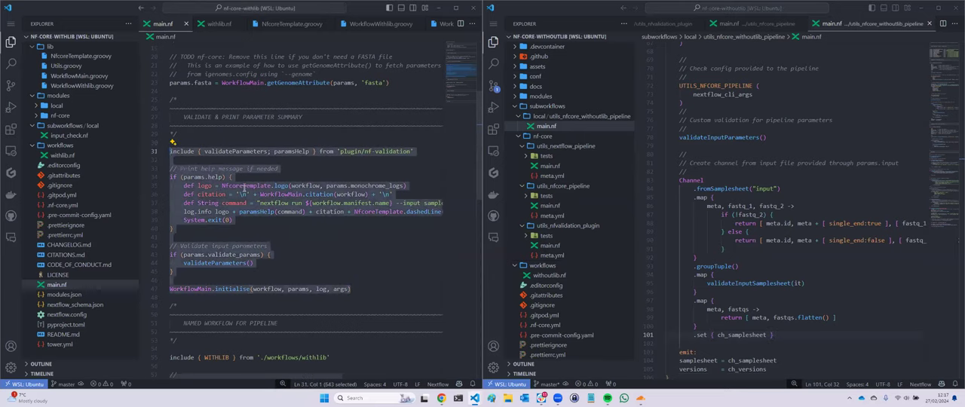
mouse_move(572, 185)
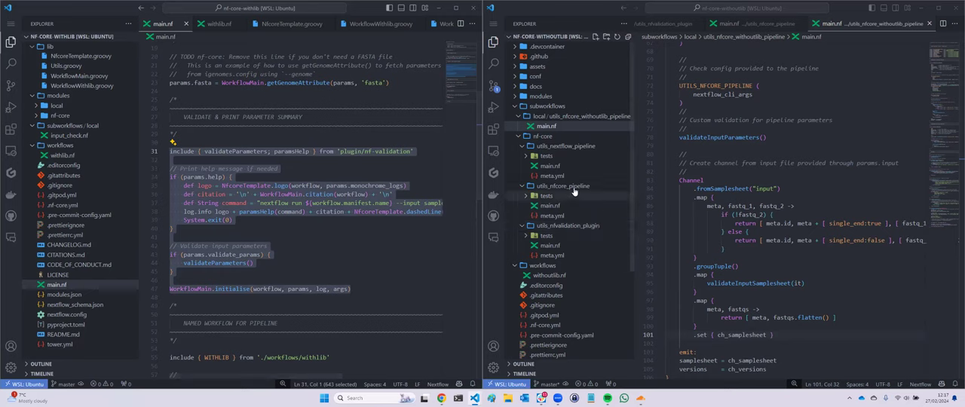
mouse_move(550, 166)
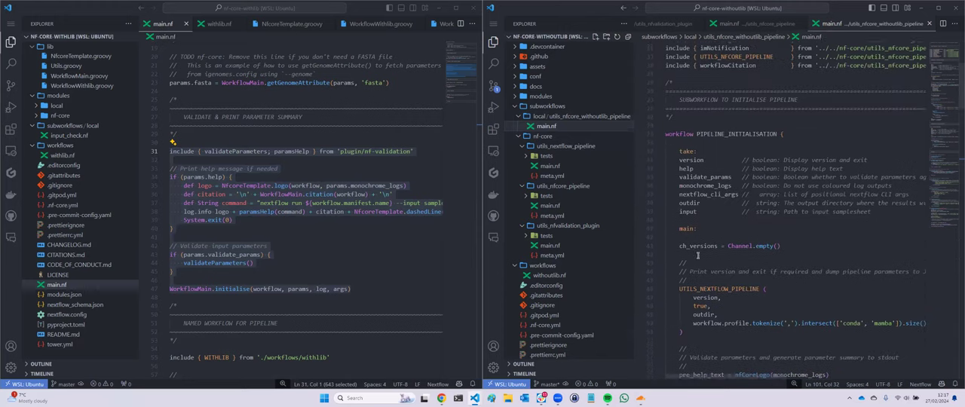
Step: Scroll through utils_nfcore_pipeline main.nf to the checkConfigProvided and checkProfileProvided functions
scroll("down", 3)
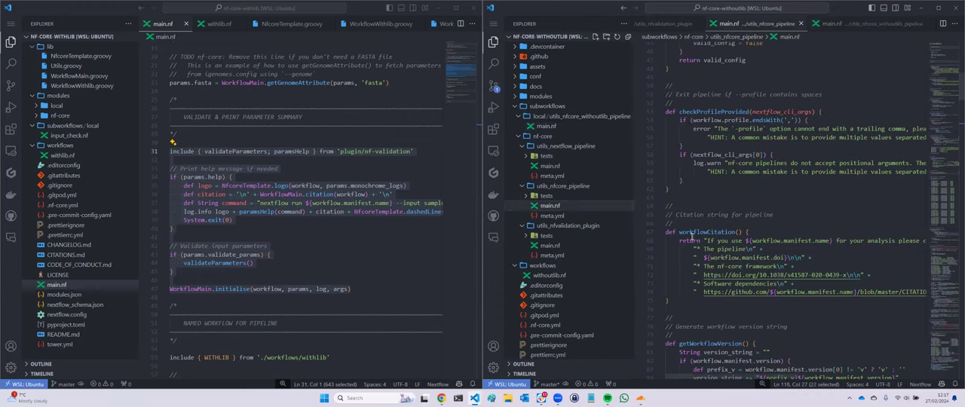
scroll("down", 3)
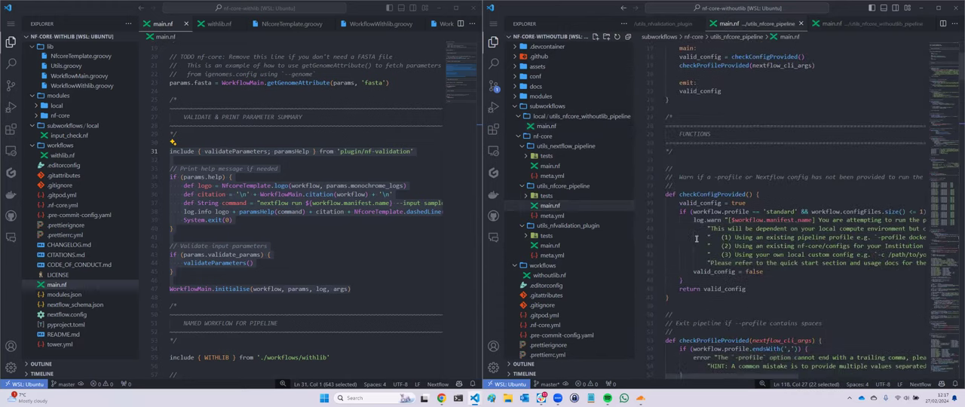
scroll("down", 3)
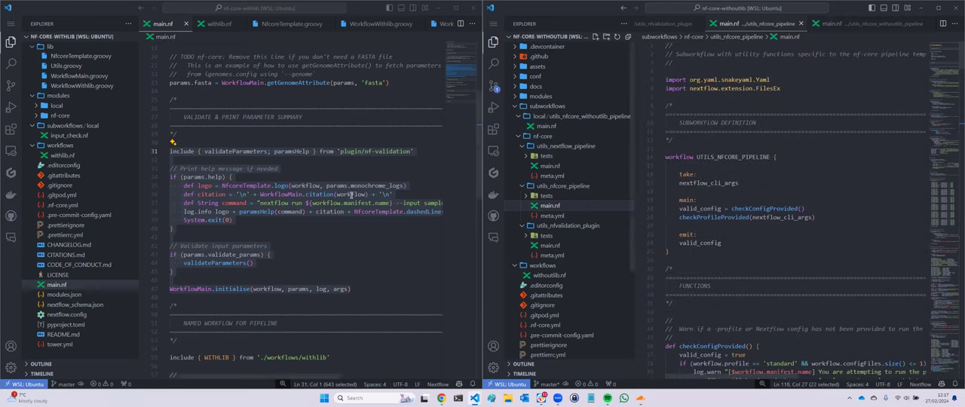
scroll("down", 3)
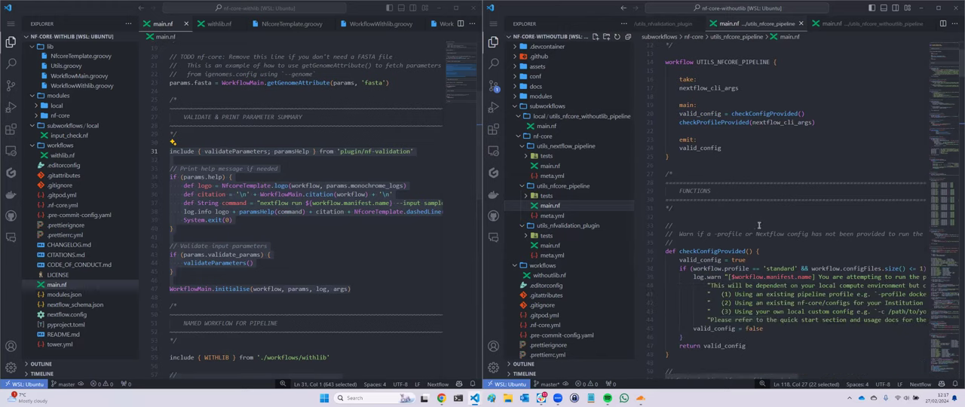
scroll("down", 3)
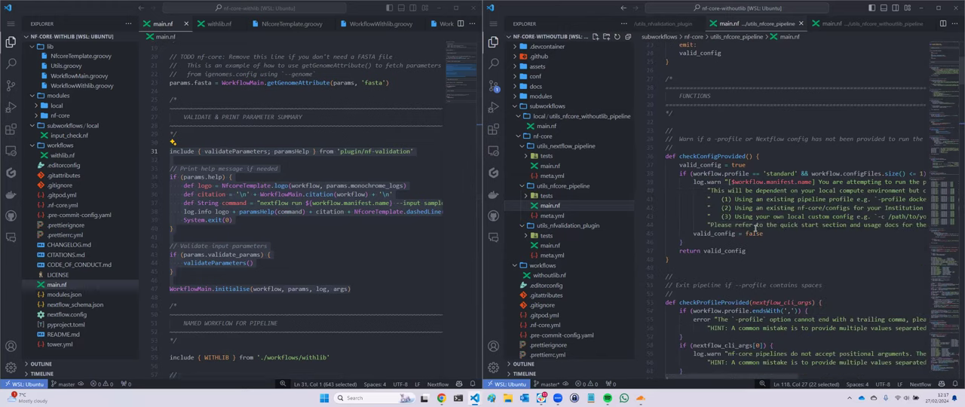
scroll("down", 3)
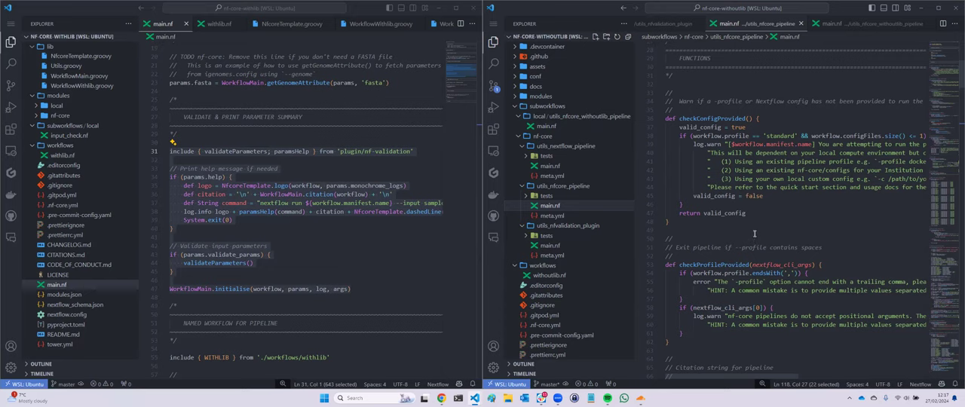
mouse_move(754, 234)
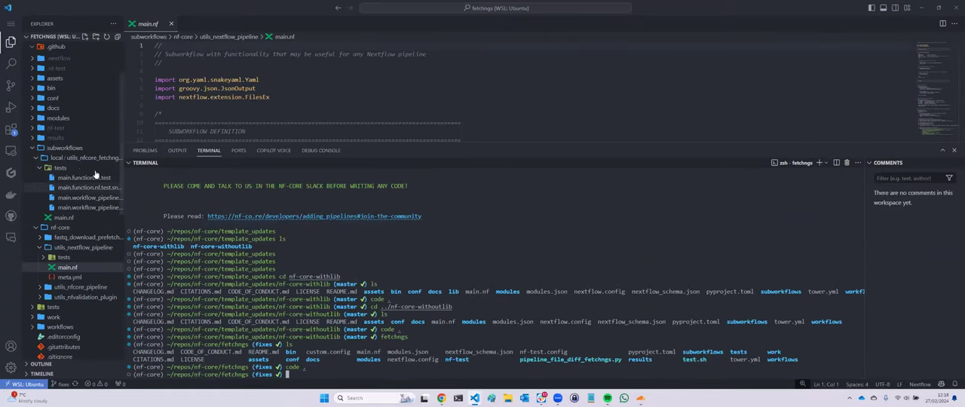
mouse_move(82, 177)
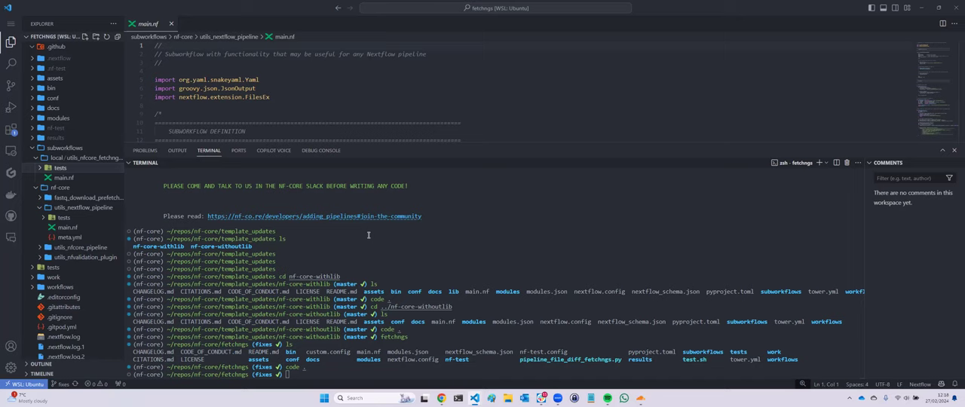
mouse_move(566, 245)
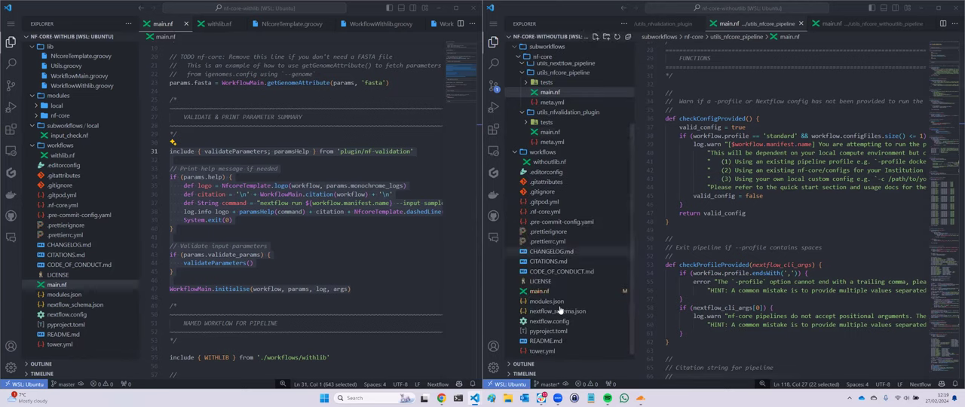
Step: Open the withoutlib root main.nf and scroll to PIPELINE_INITIALISATION, NFCORE_WITHOUTLIB and PIPELINE_COMPLETION calls
left_click(539, 291)
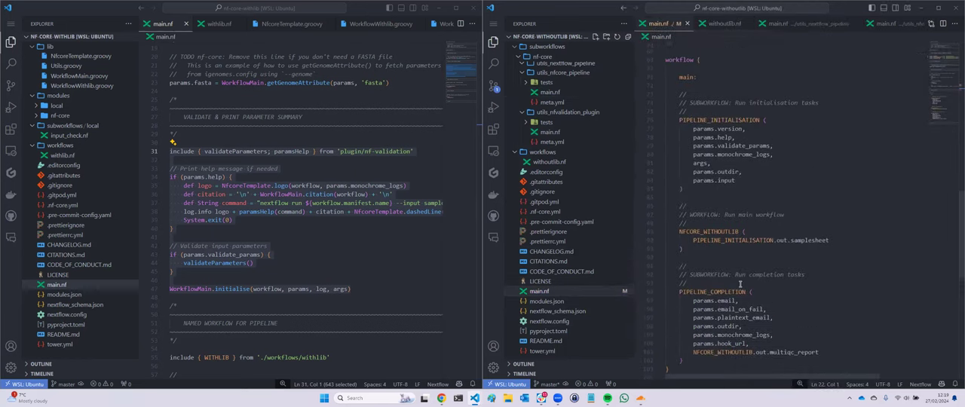
scroll("down", 3)
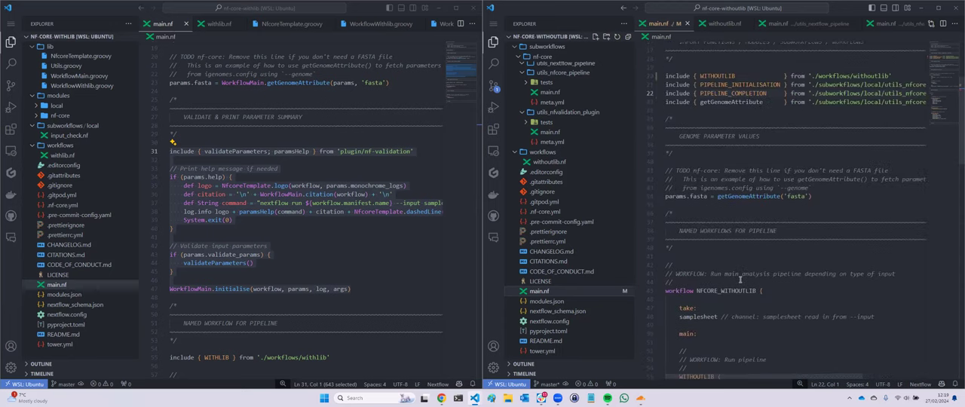
scroll("down", 3)
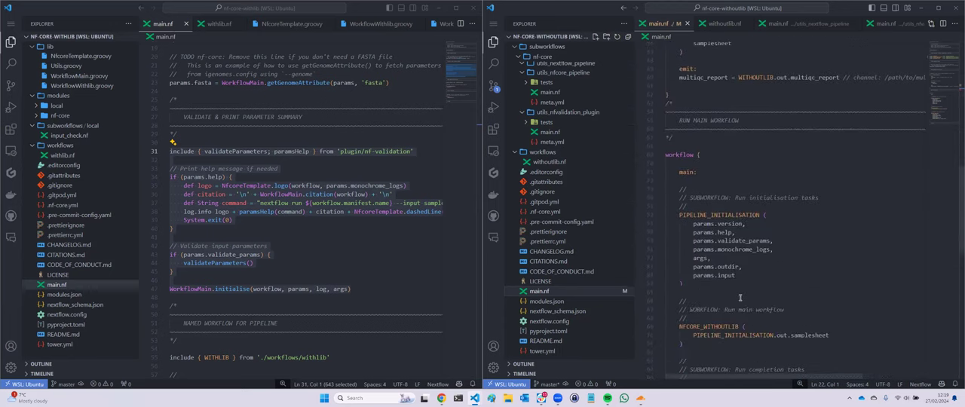
scroll("down", 3)
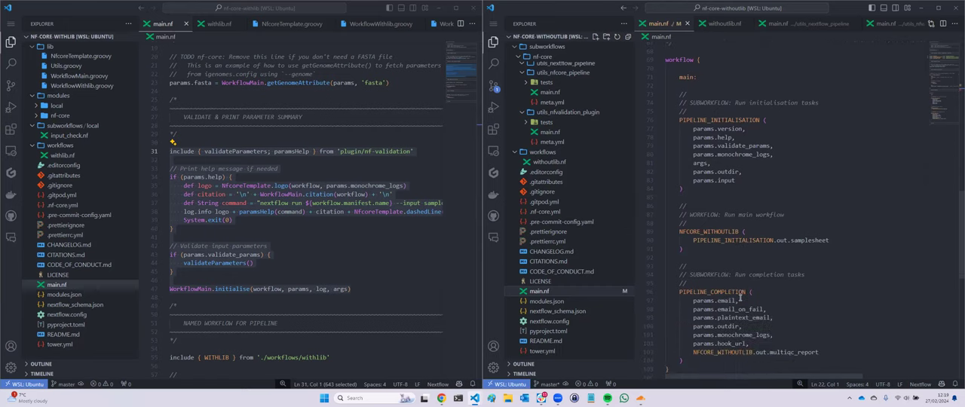